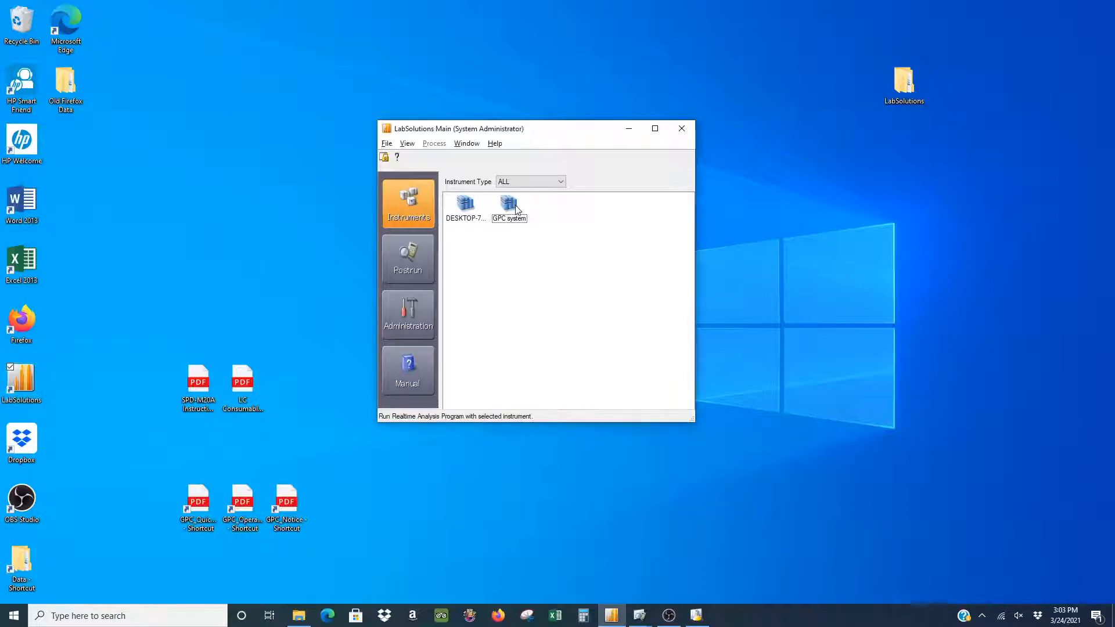
Launch Realtime Analysis for the GPC system instrument from LabSolutions Main
click(509, 203)
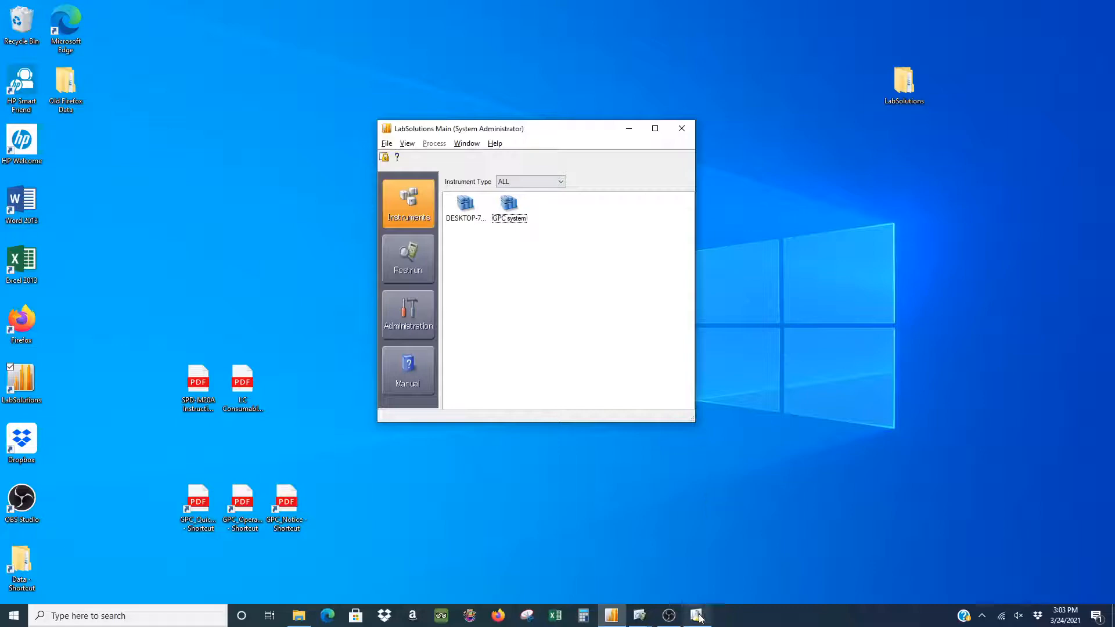
double_click(509, 202)
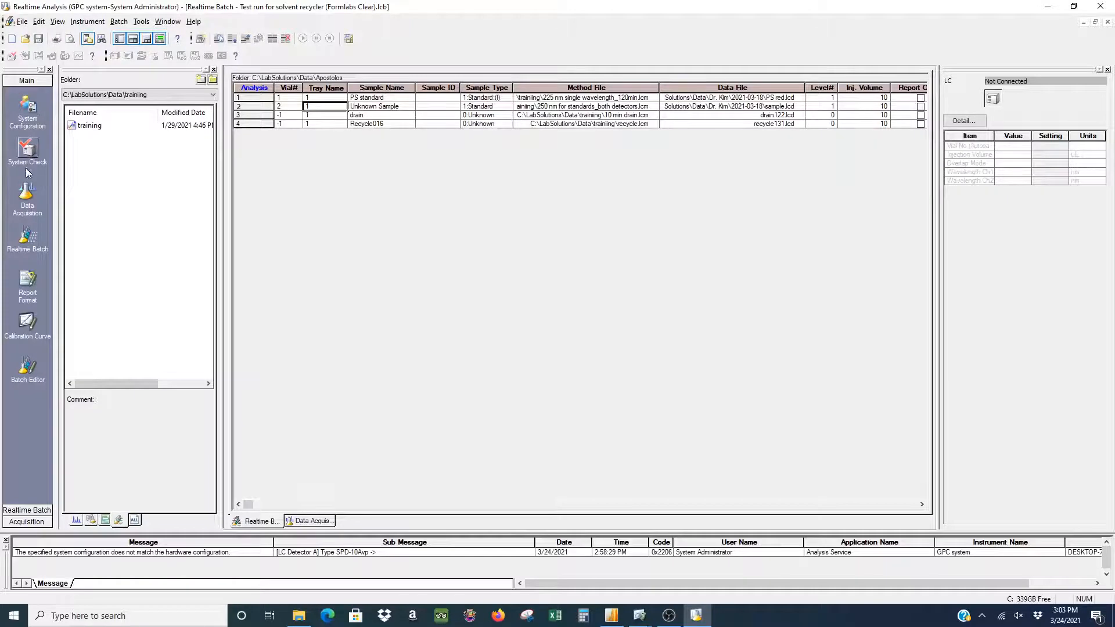
Open the '250 nm for standards' method file in data acquisition, discarding unsaved method changes
click(27, 192)
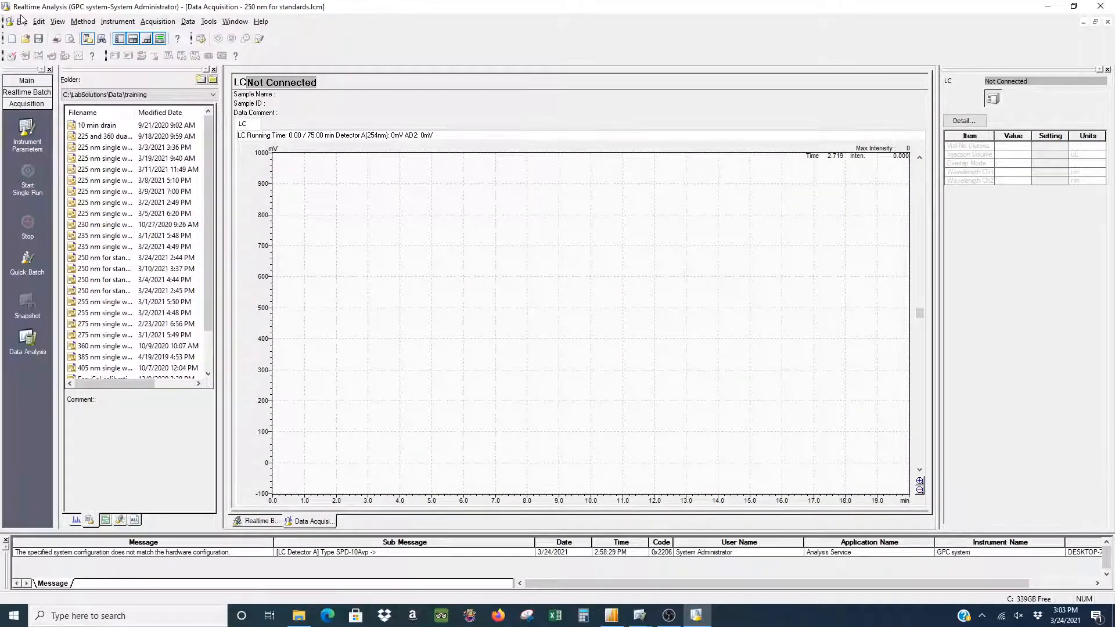
click(21, 20)
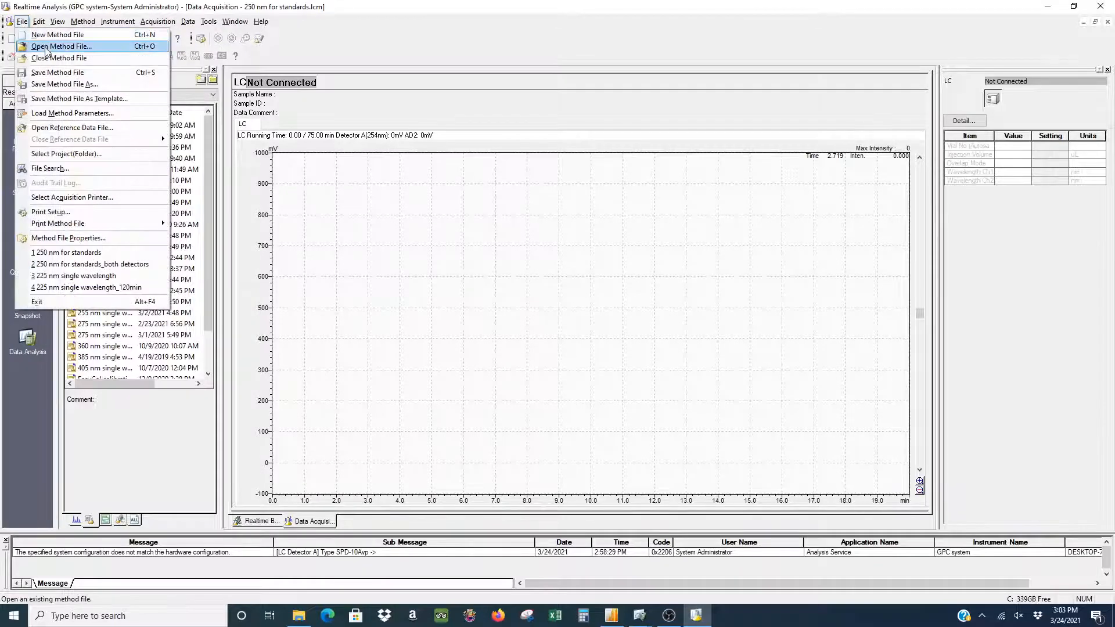
click(60, 46)
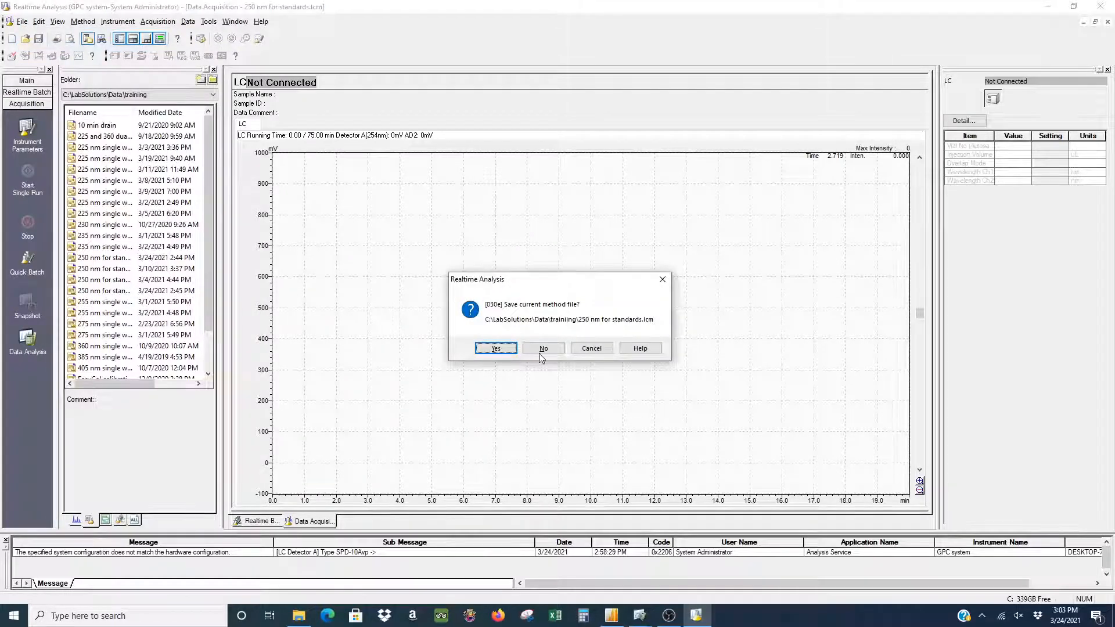
click(544, 348)
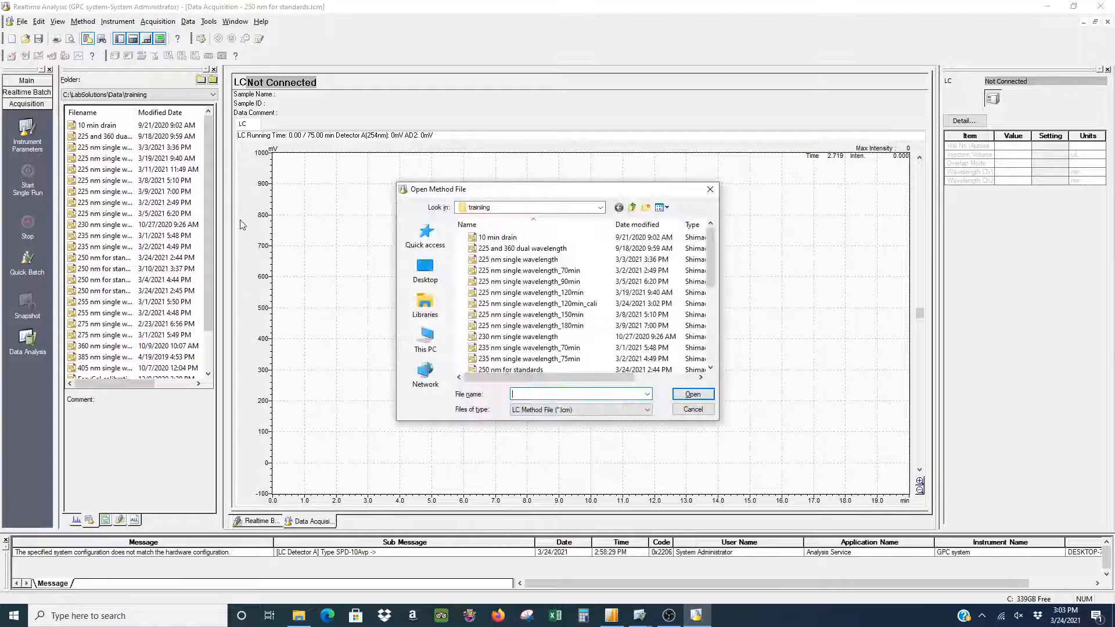
scroll(down, 3)
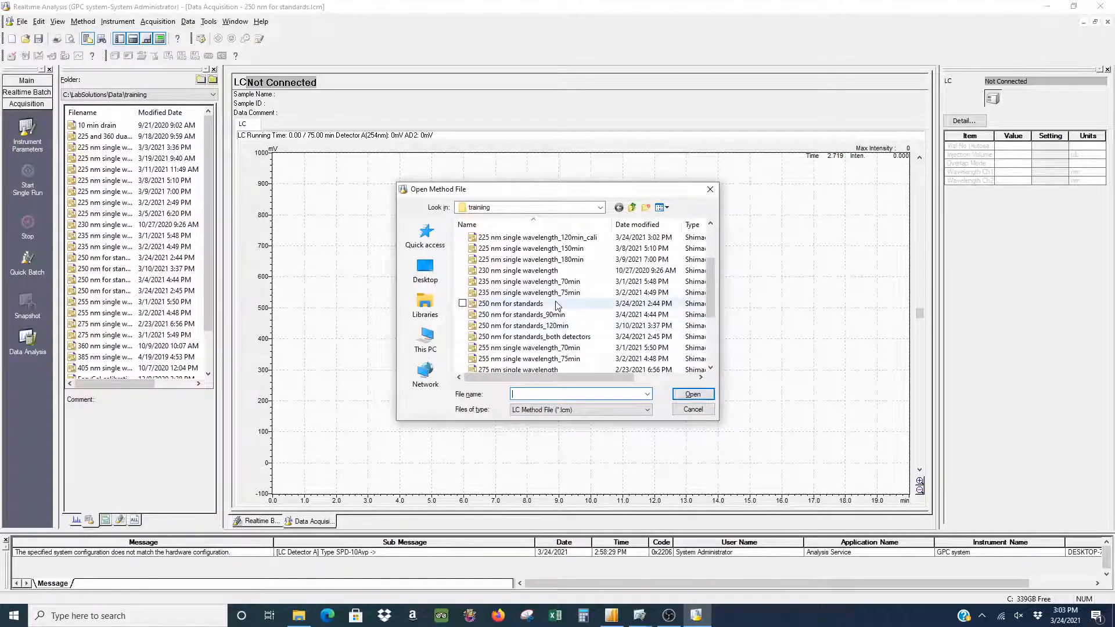
click(510, 304)
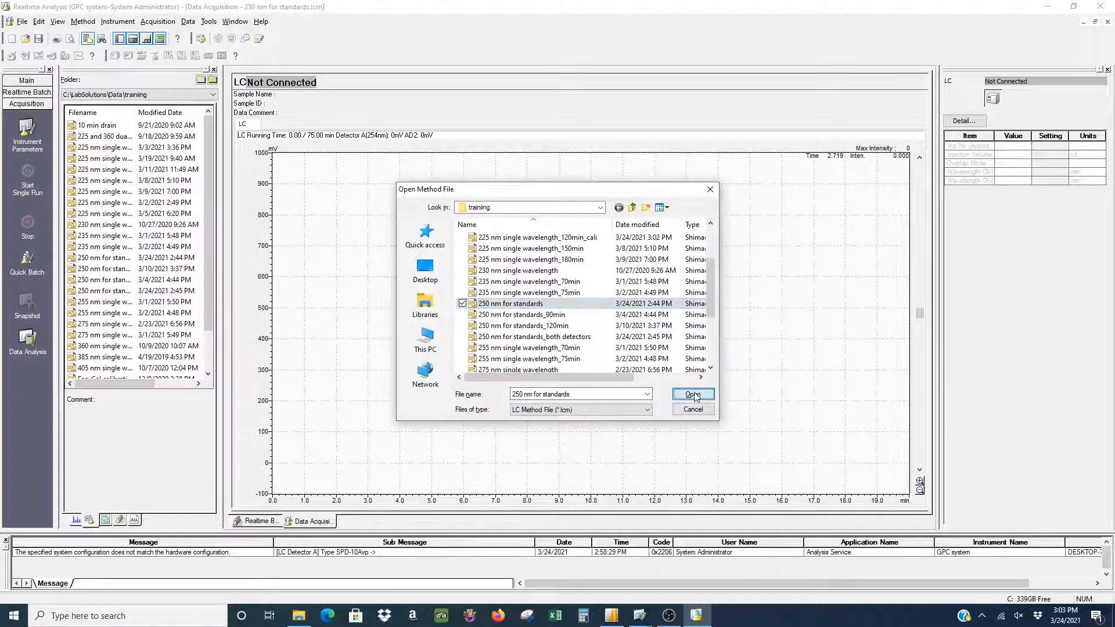
click(690, 394)
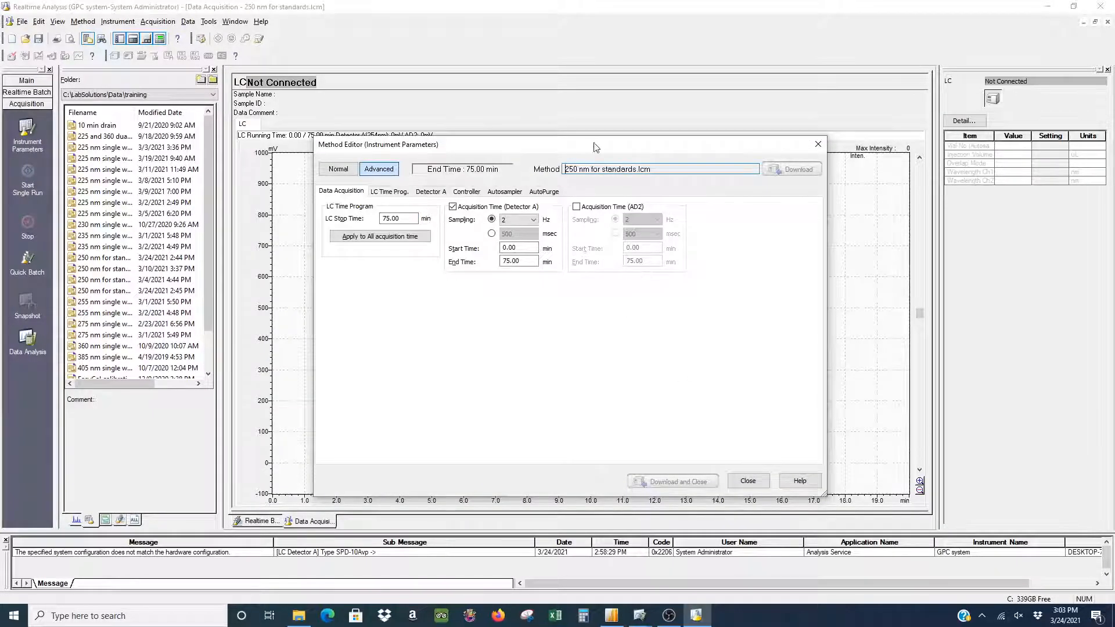
Enable AD2 channel acquisition time in the Data Acquisition tab and close the Method Editor
click(517, 218)
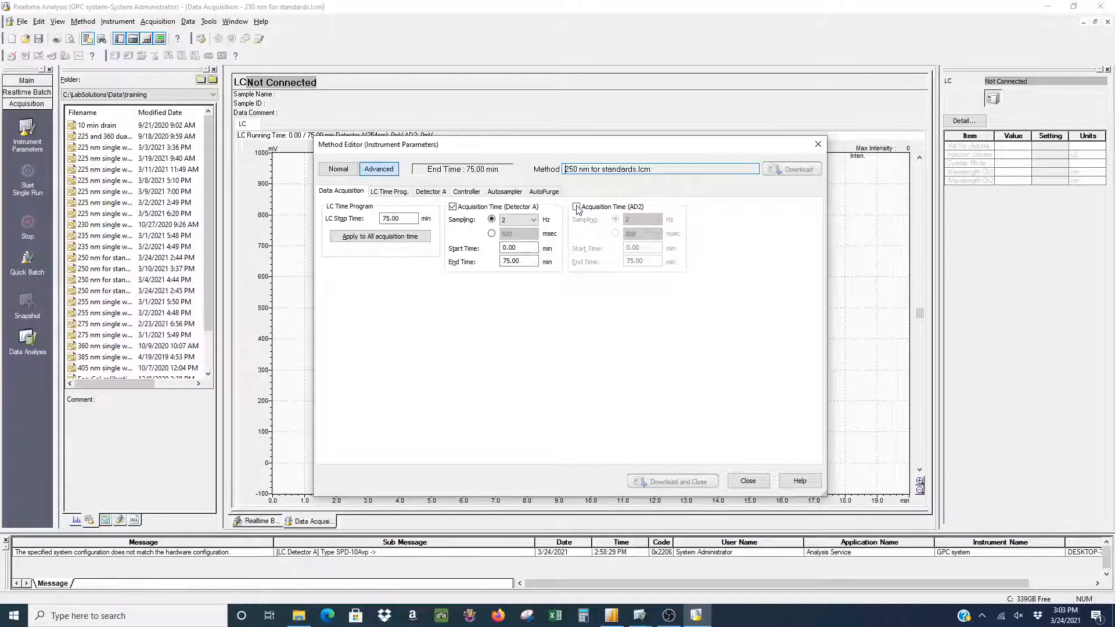
click(577, 207)
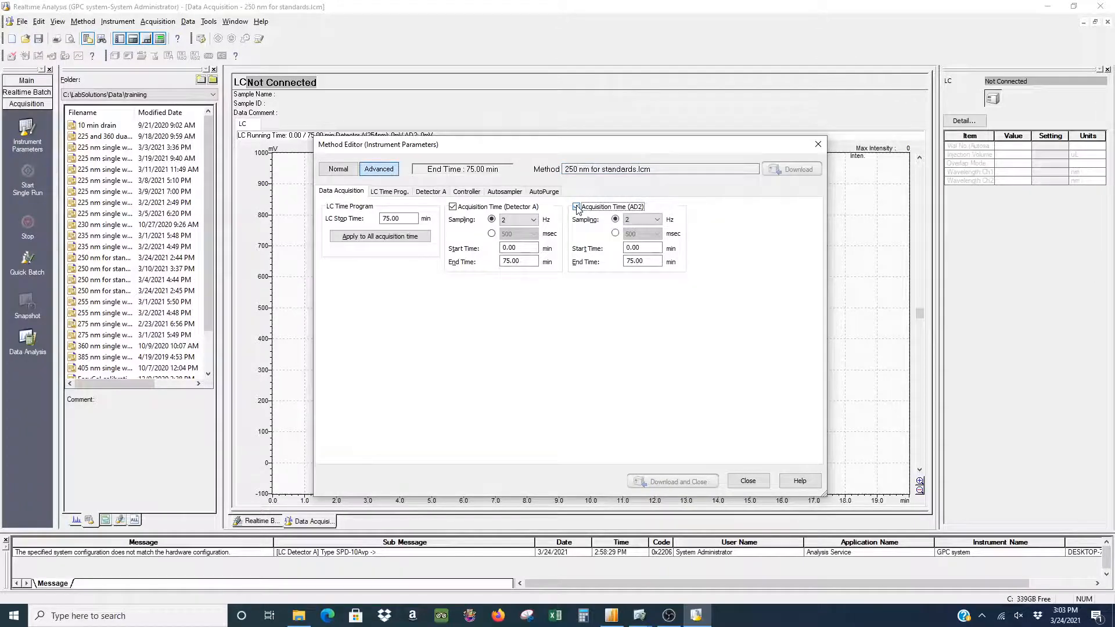
click(576, 206)
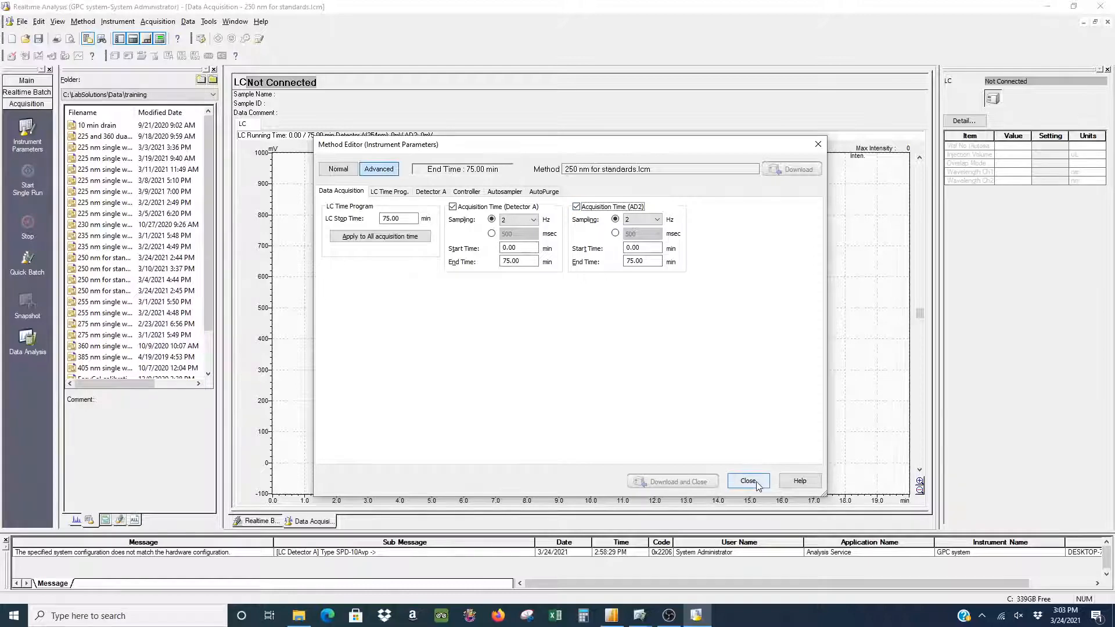
click(747, 481)
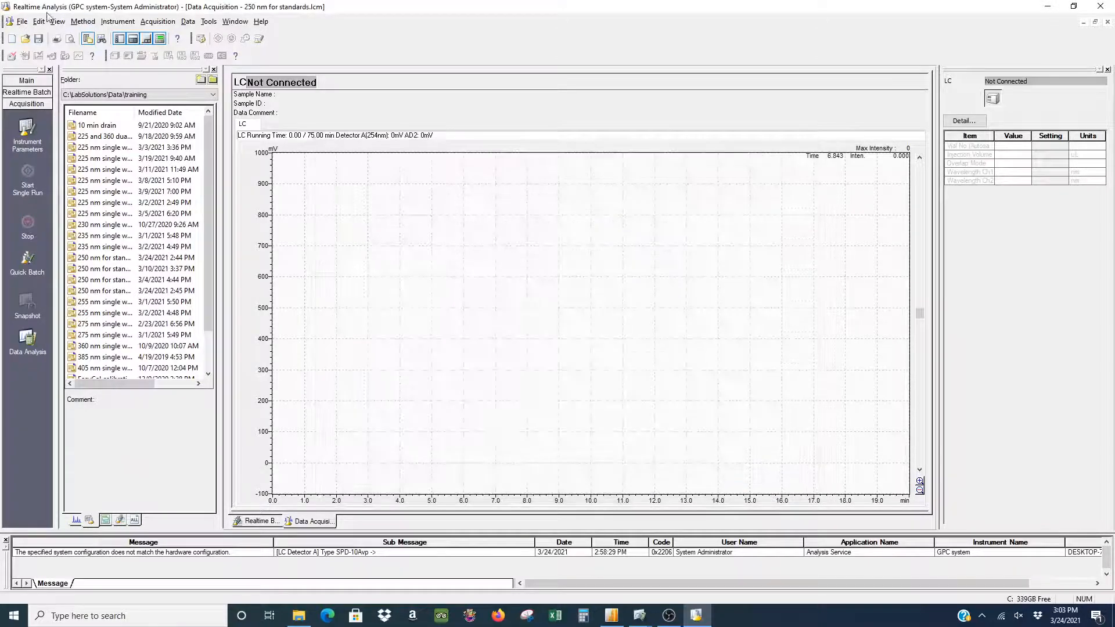
Cancel saving the method as '250 nm for standards_both detectors' and return to the Main assistant bar
click(23, 21)
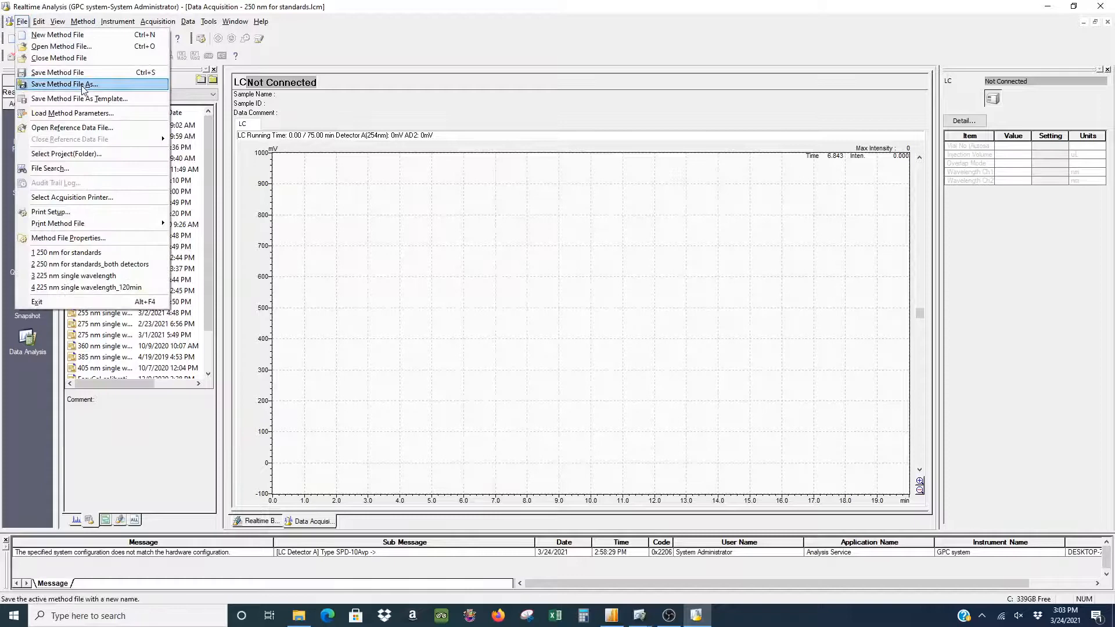
click(64, 83)
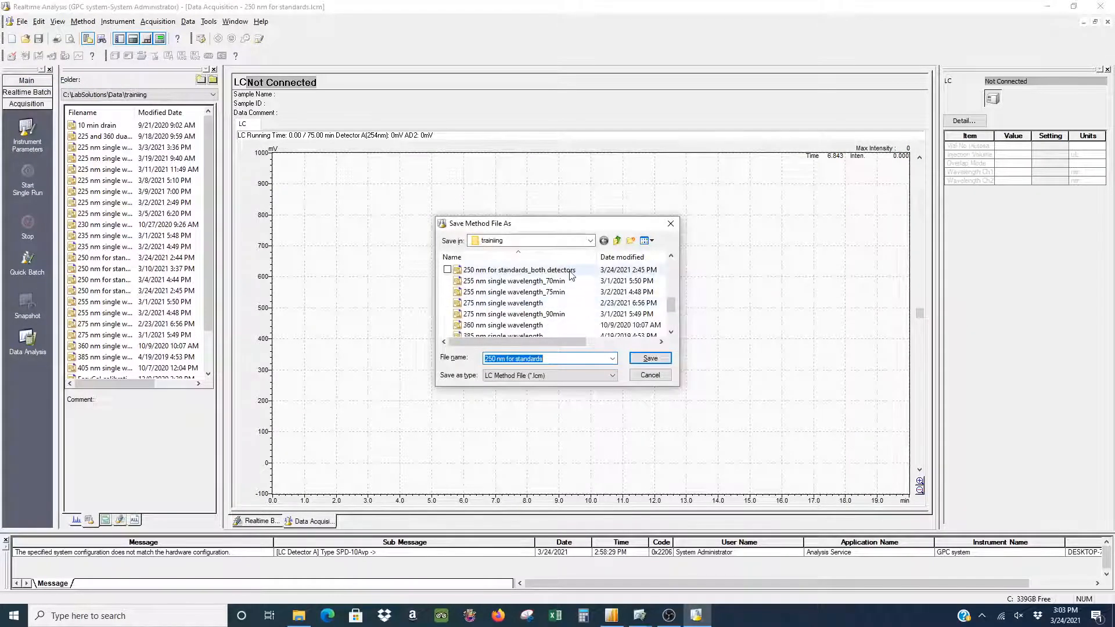
click(519, 303)
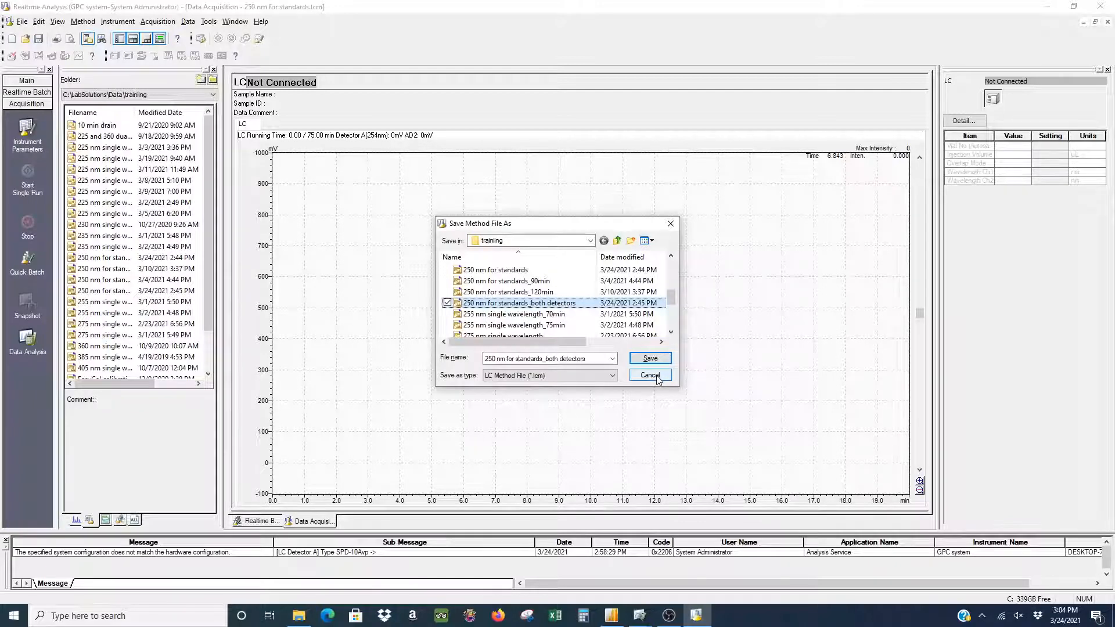
click(647, 374)
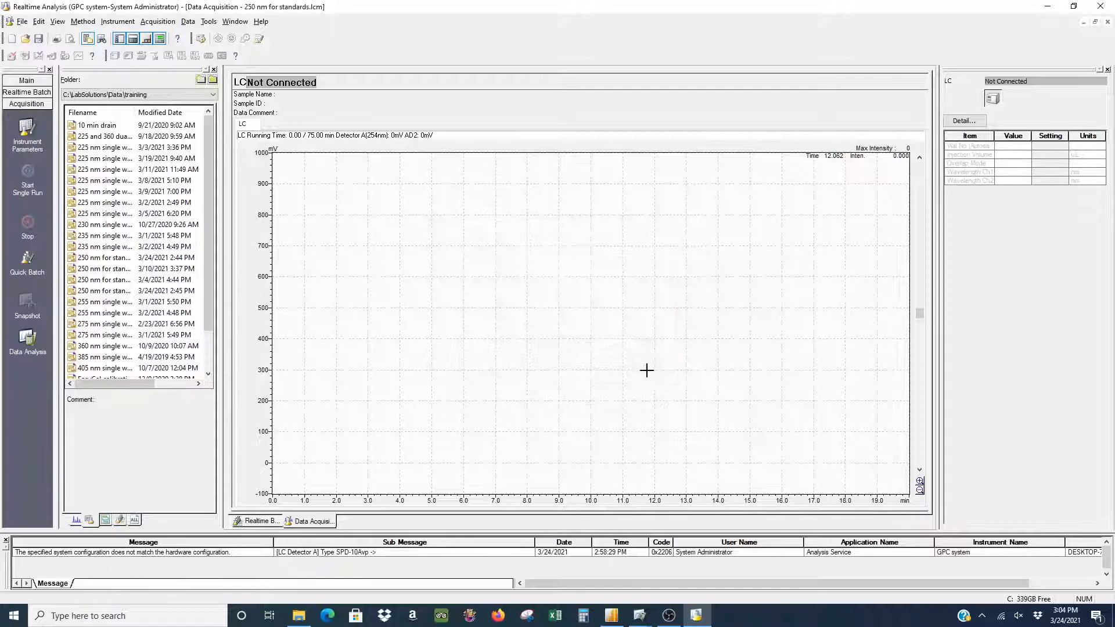
click(26, 80)
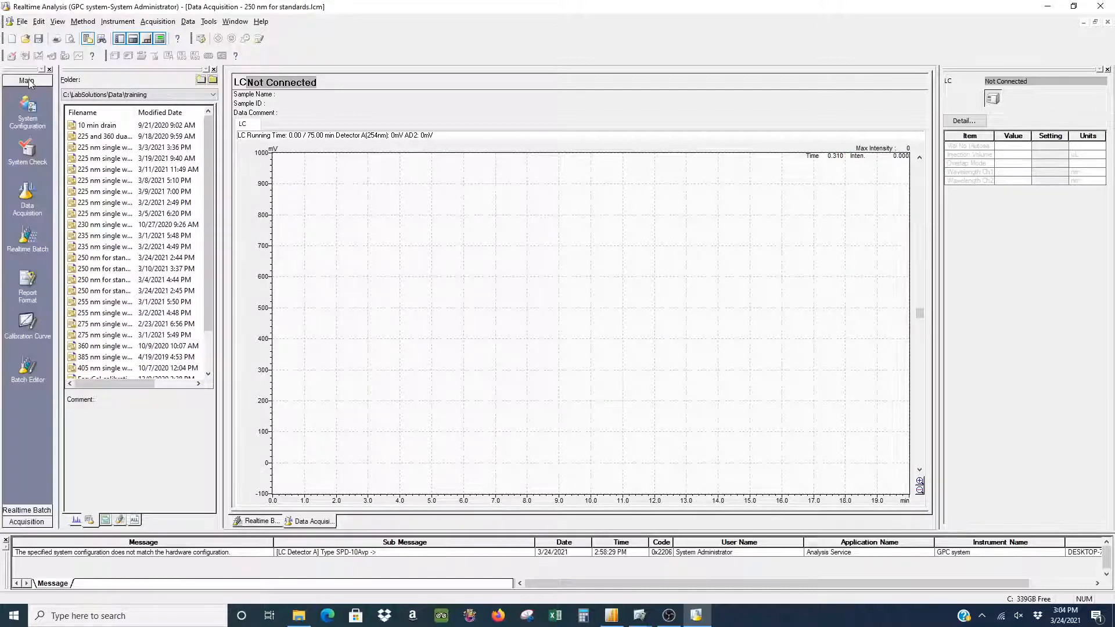
mouse_move(46, 249)
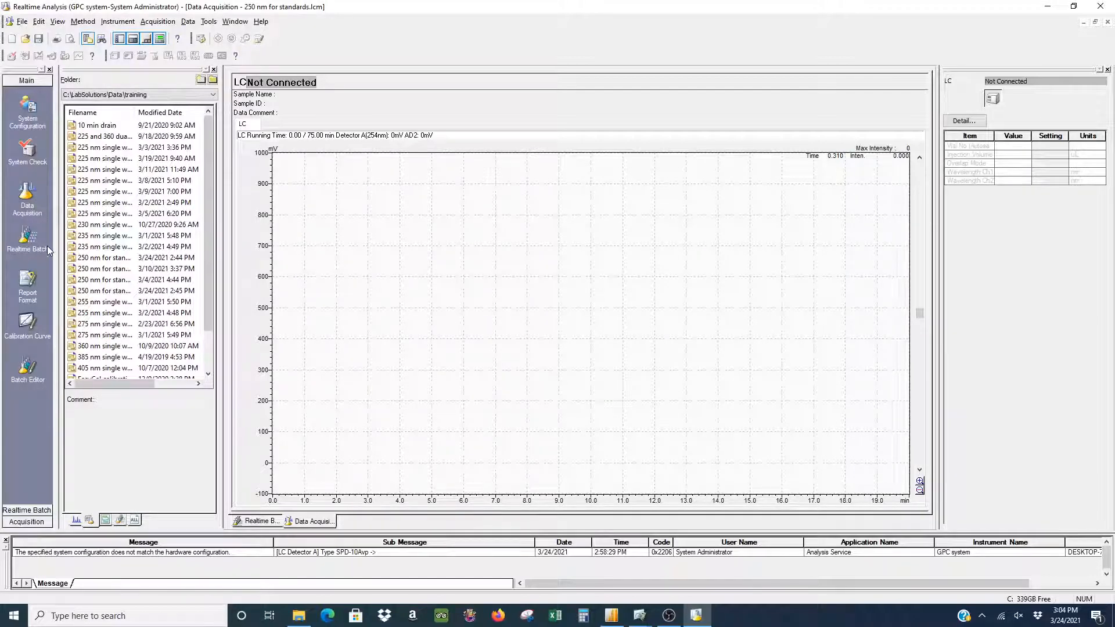
mouse_move(270, 439)
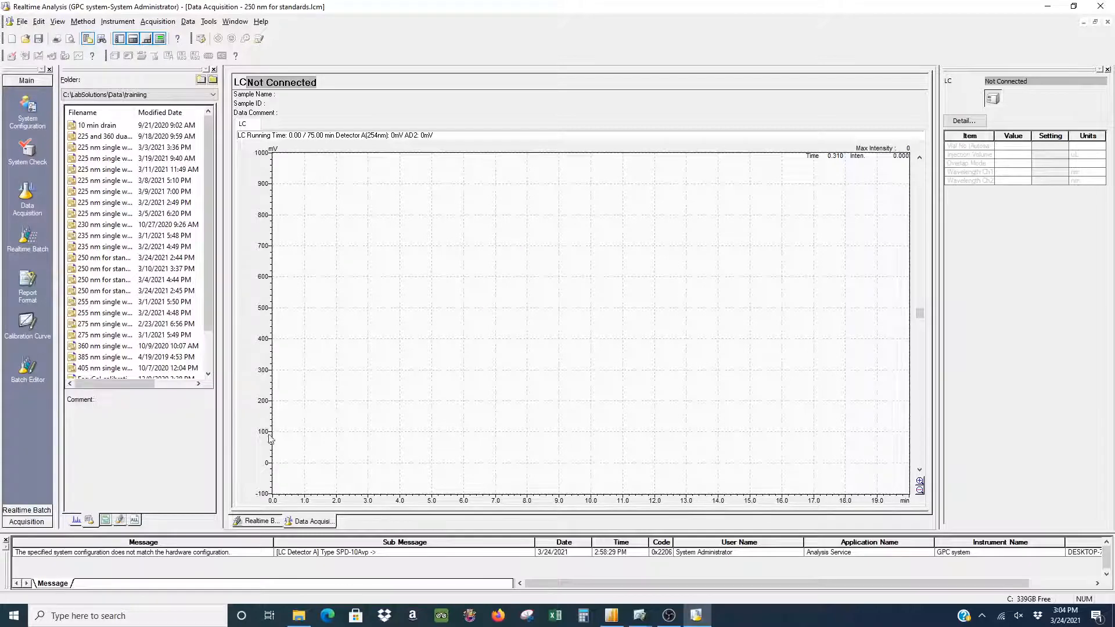
mouse_move(260, 522)
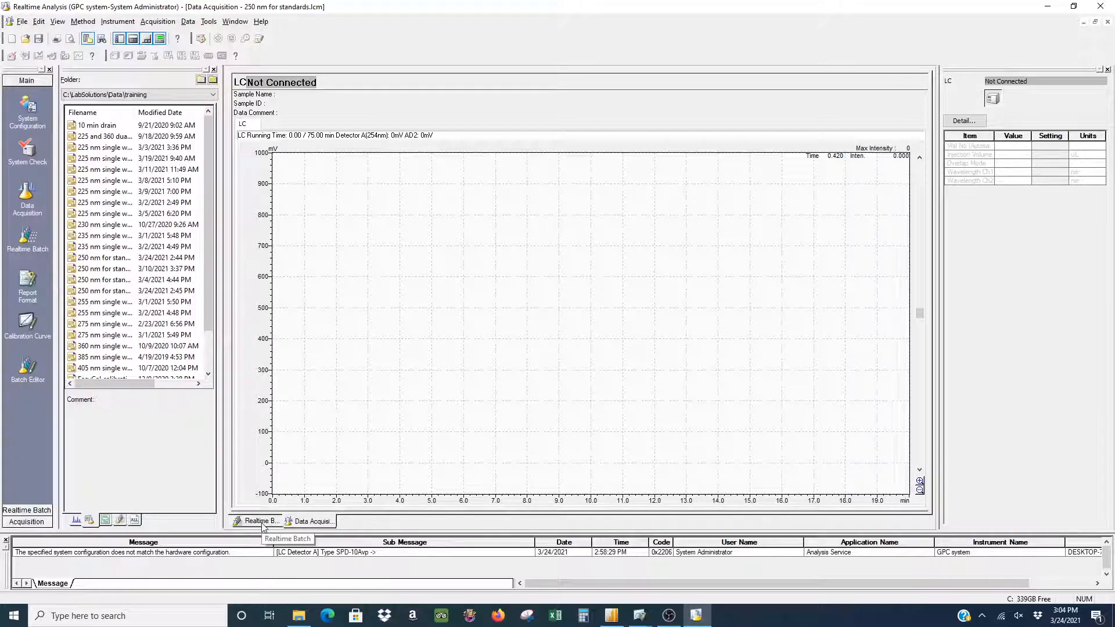
Show the realtime batch table and select the PS standard and Unknown Sample name cells
click(261, 522)
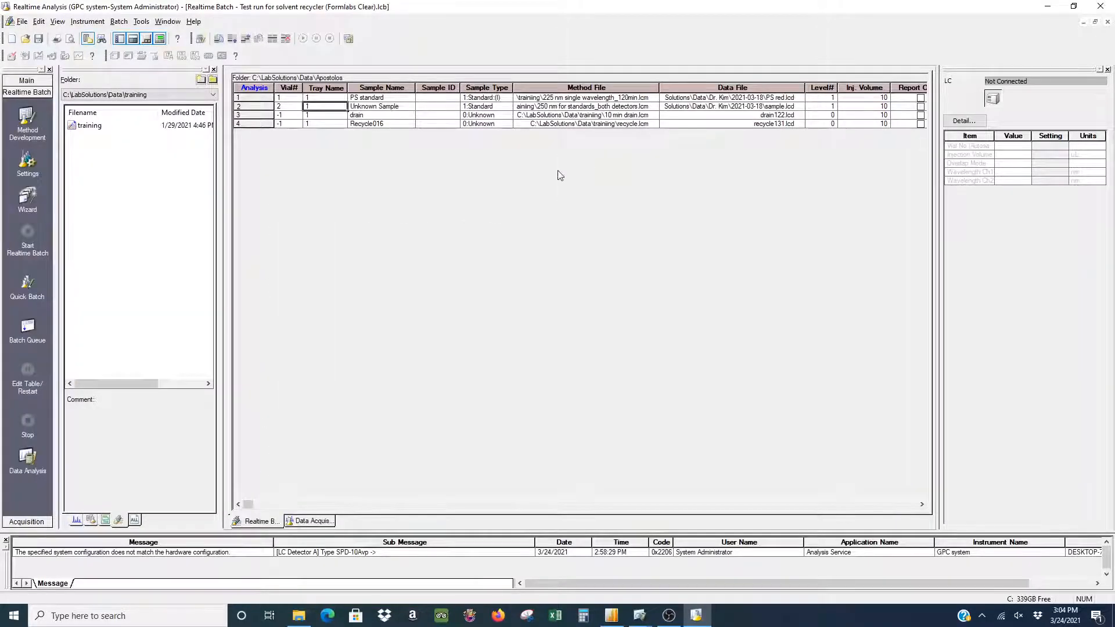
click(382, 98)
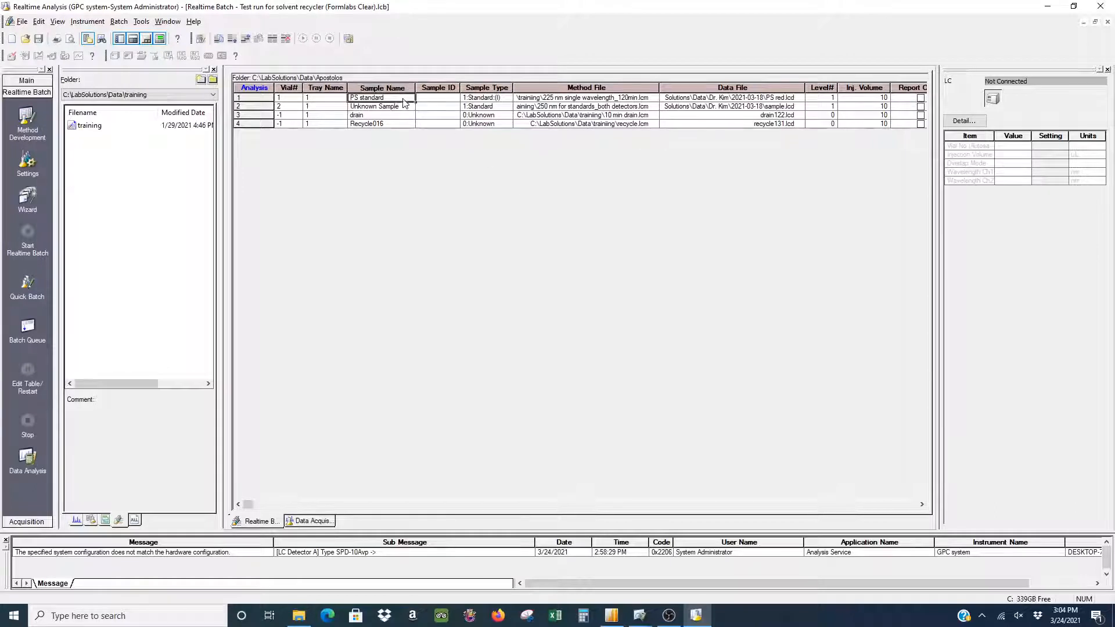
click(382, 106)
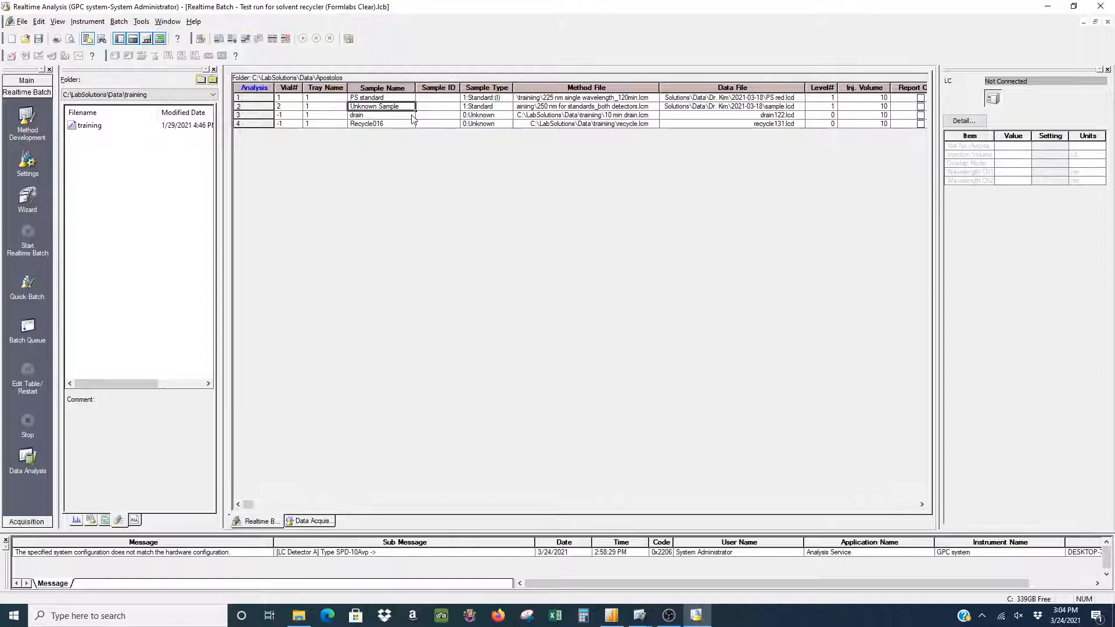
mouse_move(411, 123)
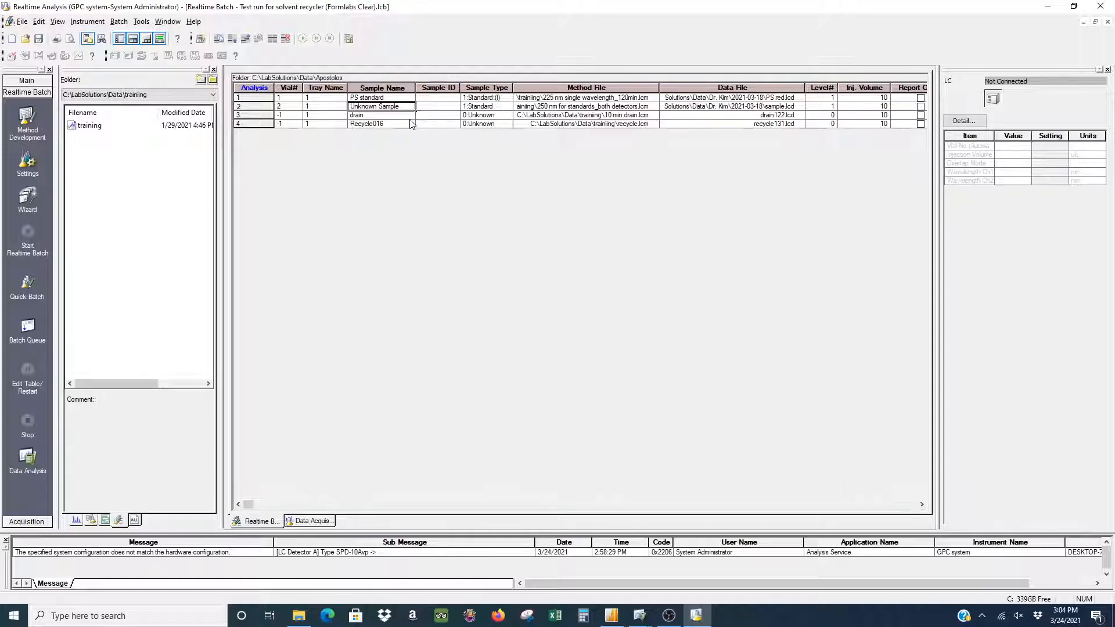
mouse_move(511, 102)
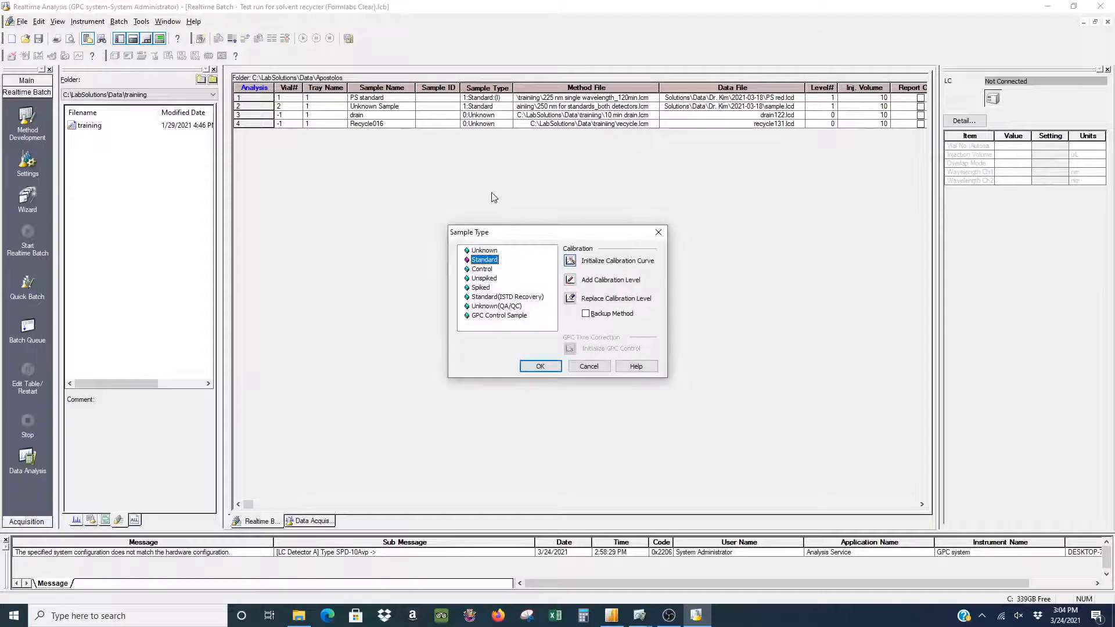
Set the Unknown Sample row's type to Standard in the Sample Type dialog
click(540, 365)
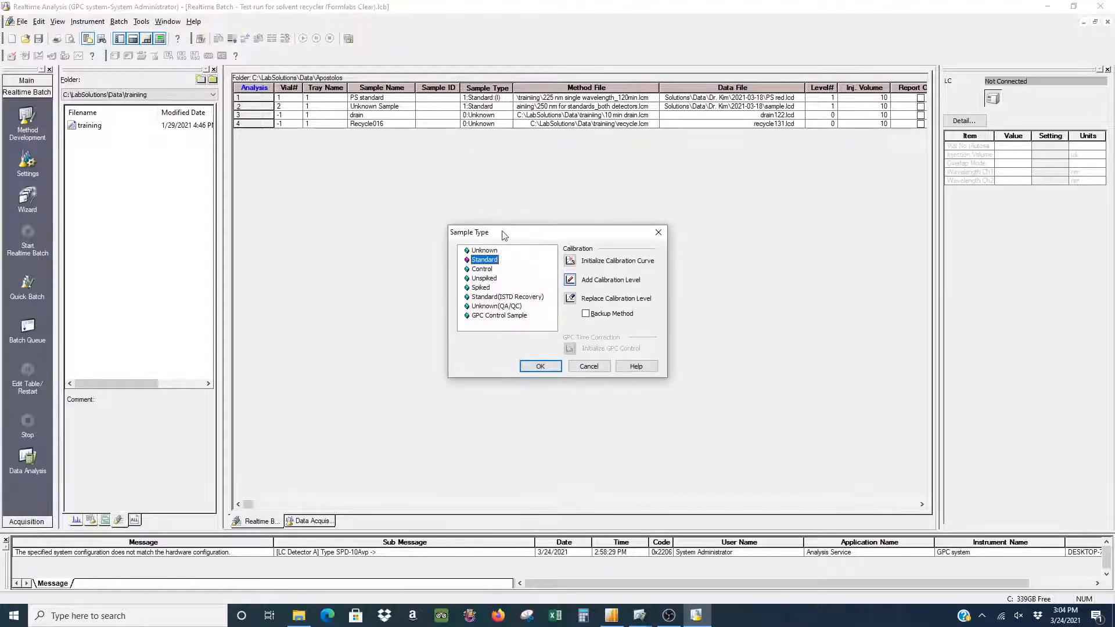
click(539, 365)
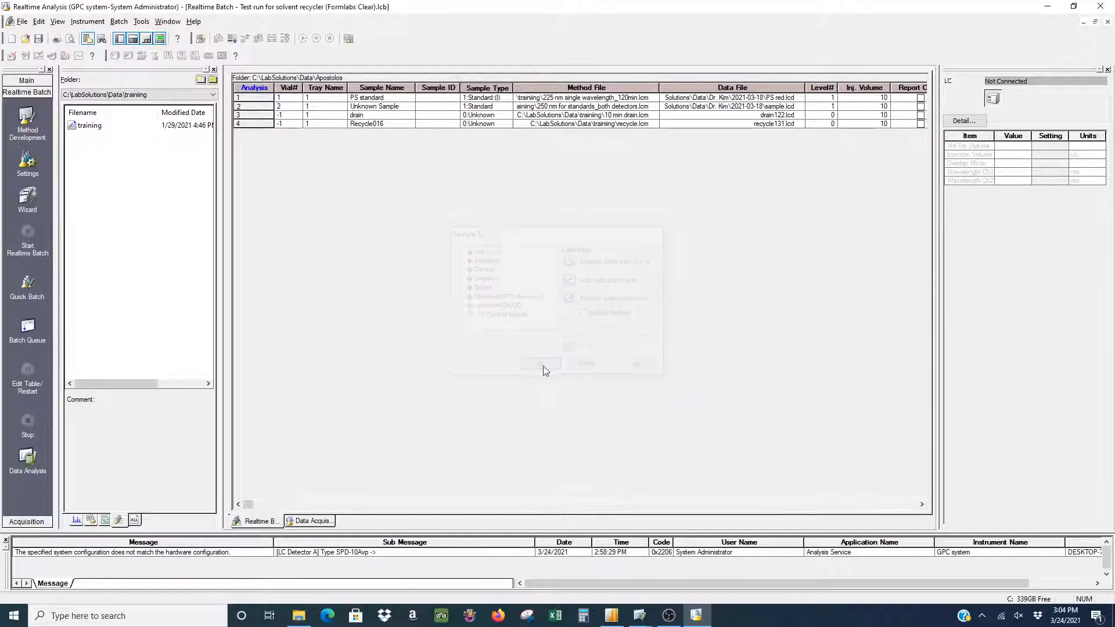
click(540, 363)
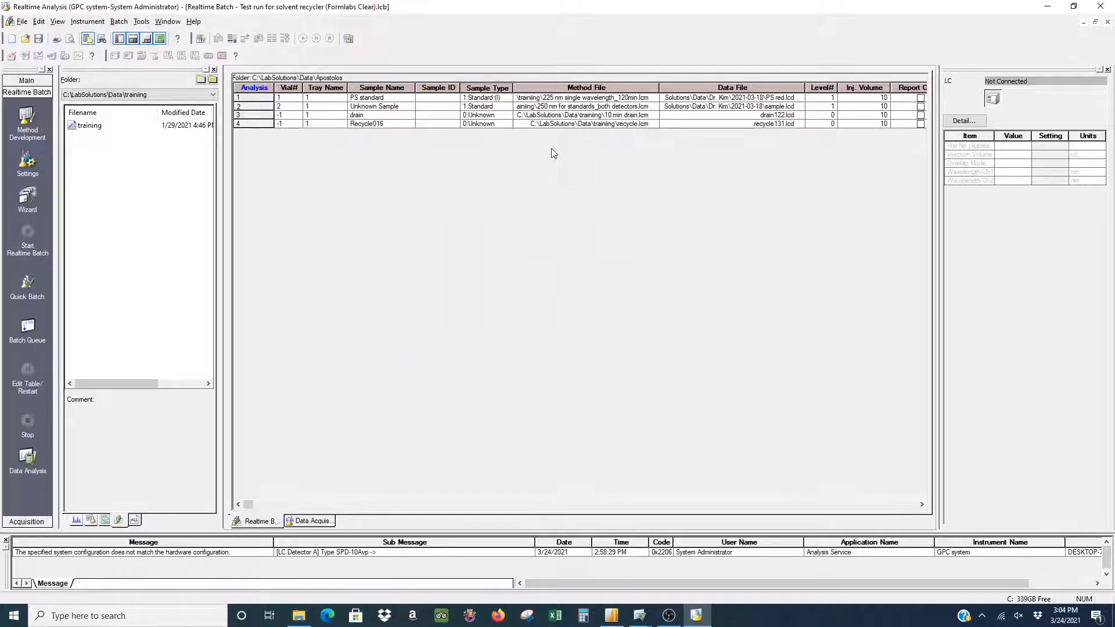
mouse_move(637, 127)
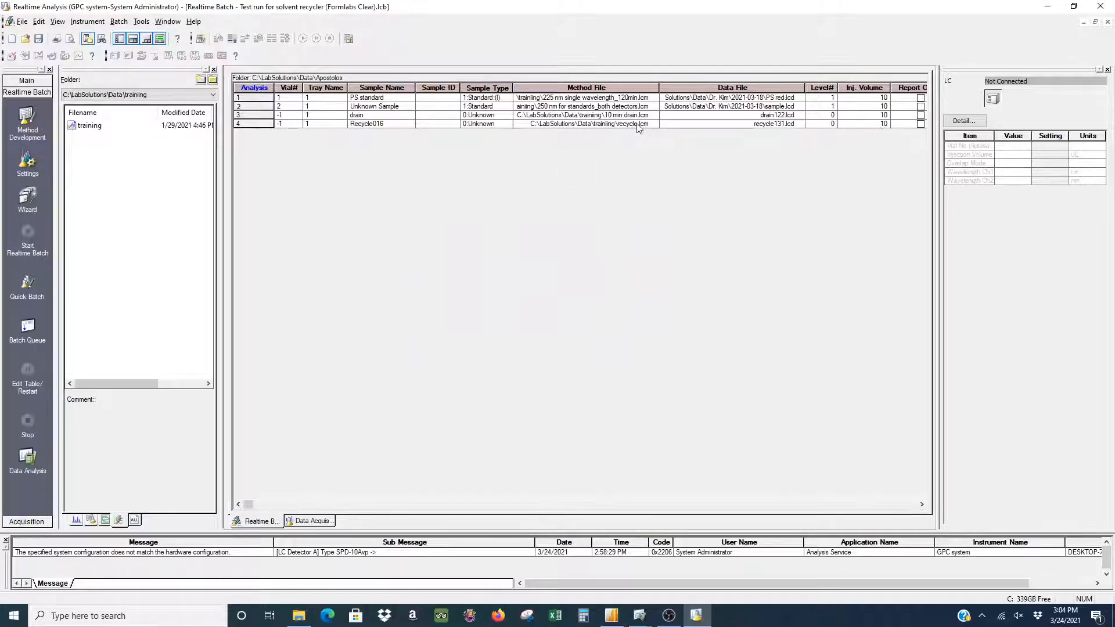
double_click(585, 106)
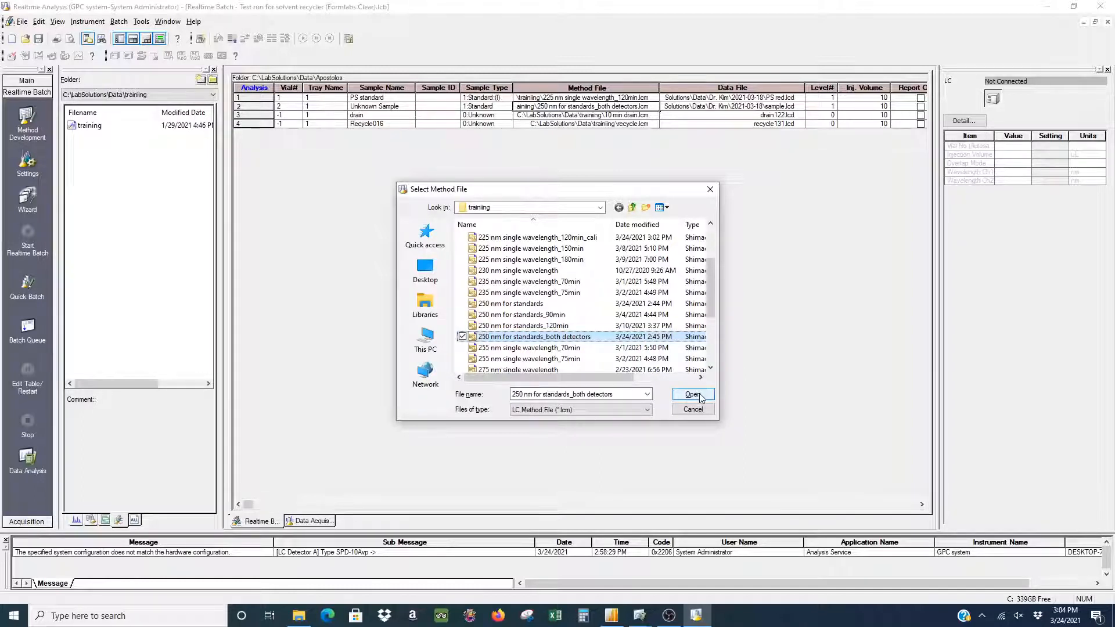
Open '250 nm for standards_both detectors' as the Unknown Sample row's method file
click(690, 395)
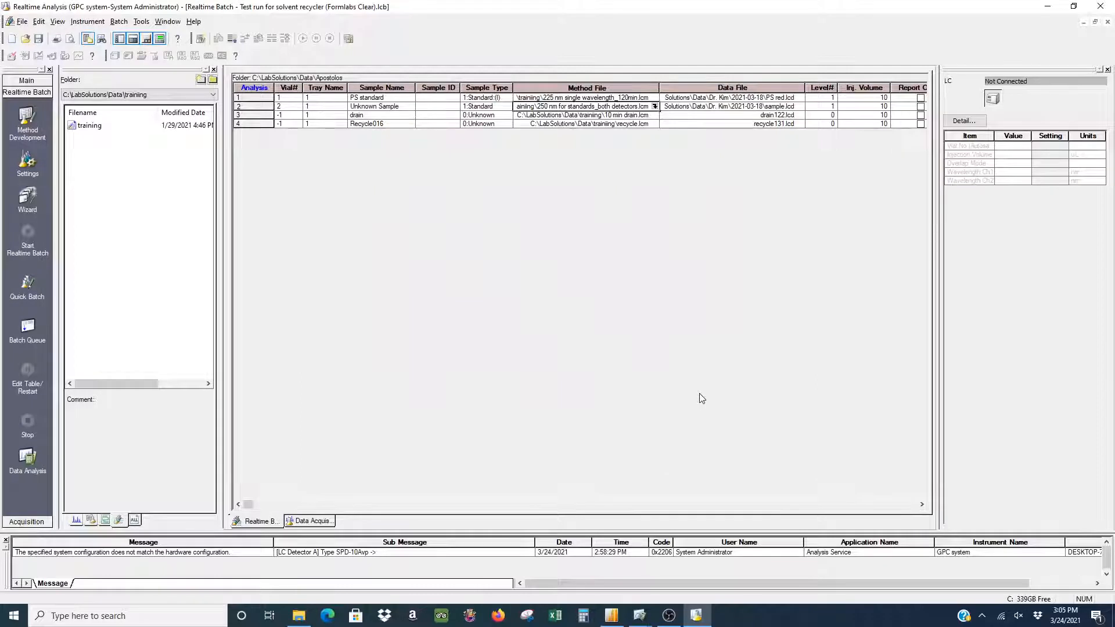
mouse_move(657, 336)
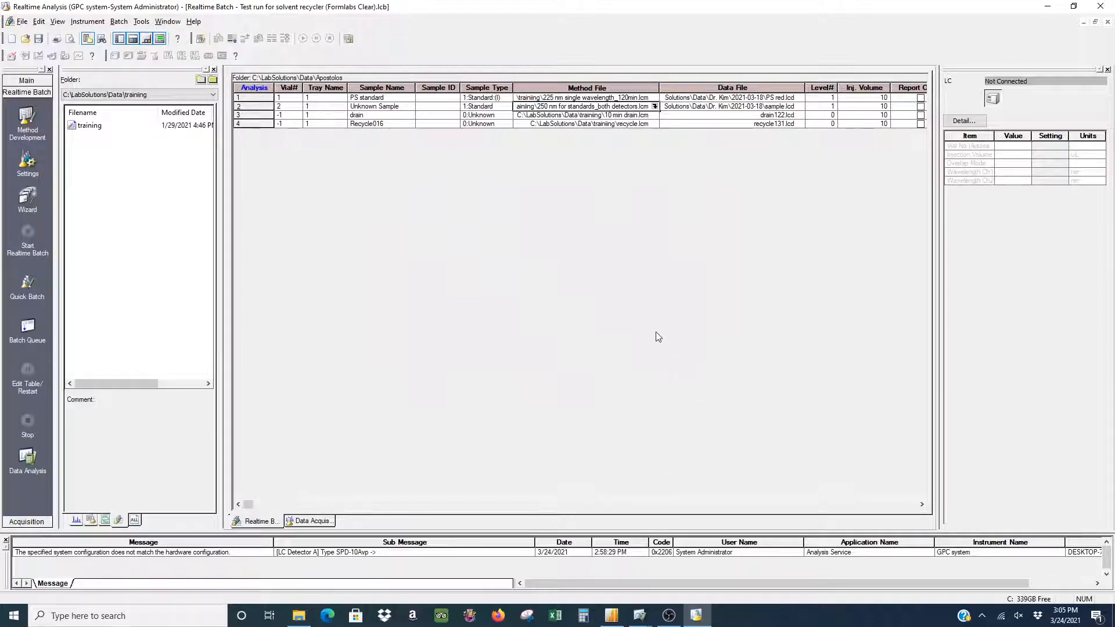
mouse_move(656, 328)
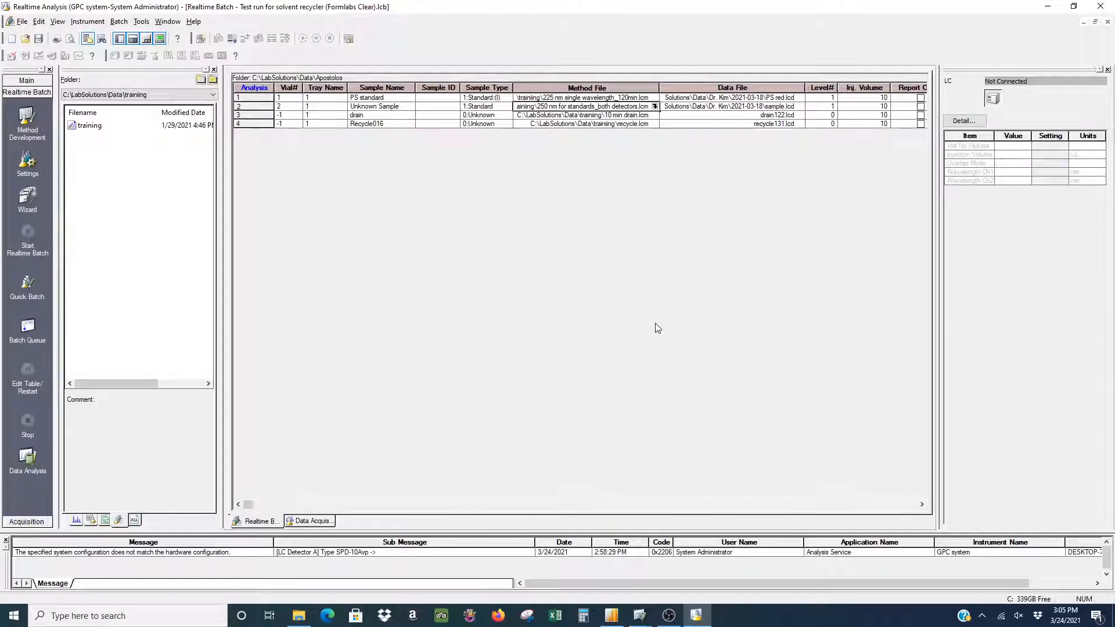
mouse_move(647, 278)
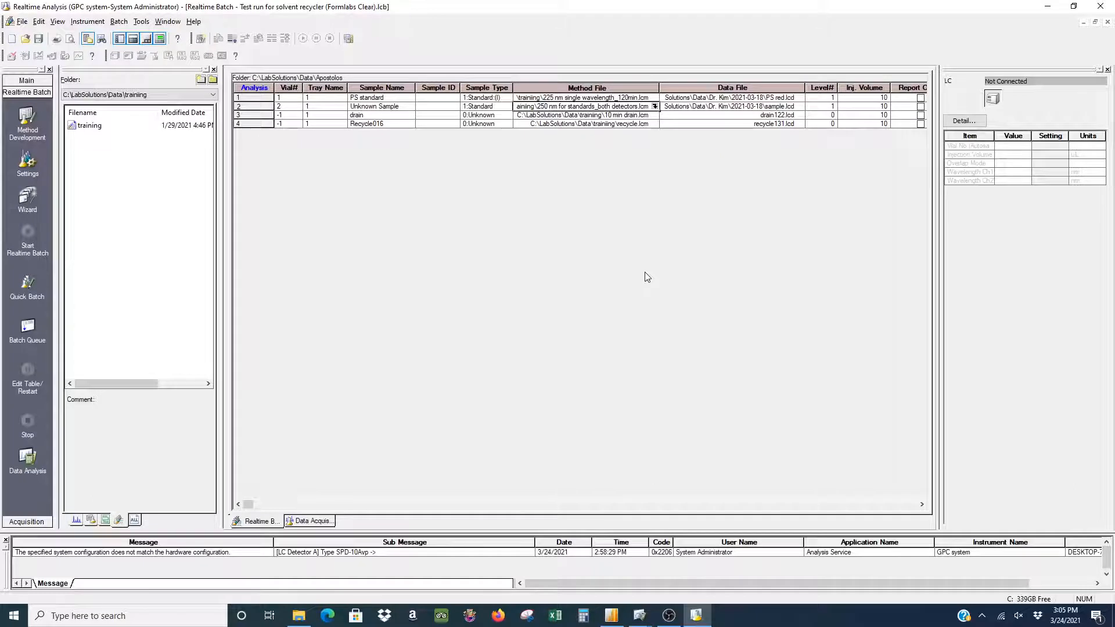
mouse_move(653, 304)
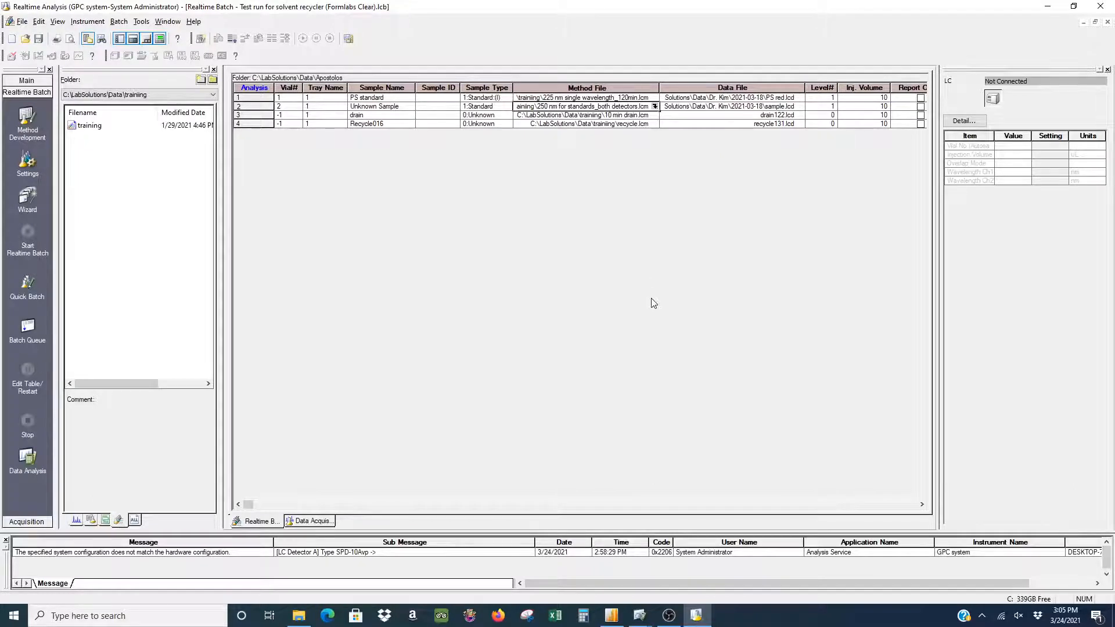